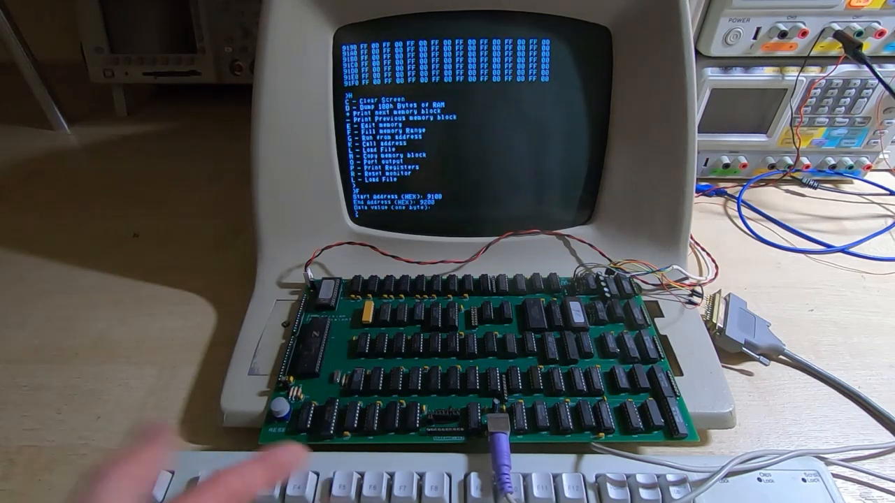
Step: Enter 6 as the fill byte for memory range 9100–9200
text(6)
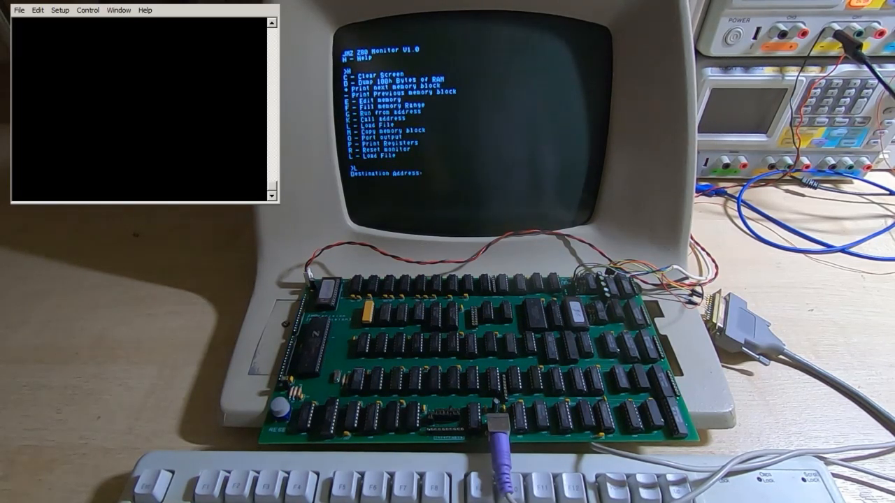
Step: Enter 9100 as the load destination address so the monitor waits for the file
text(9)
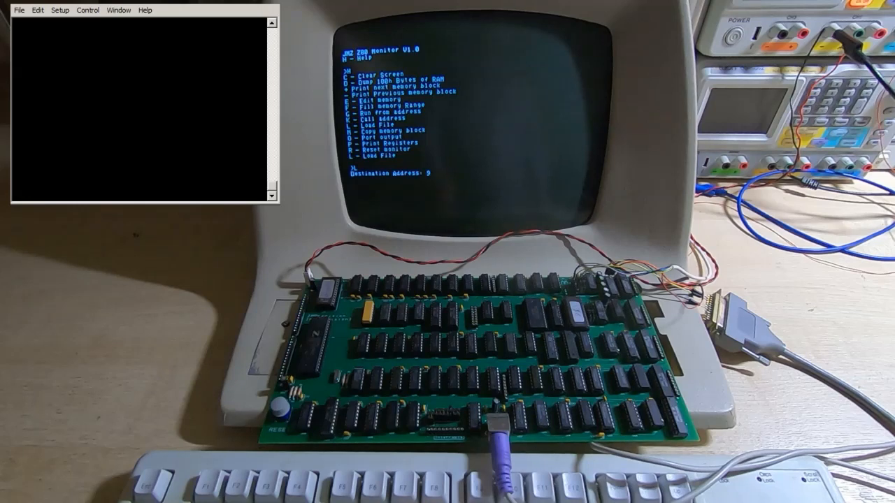
text(100)
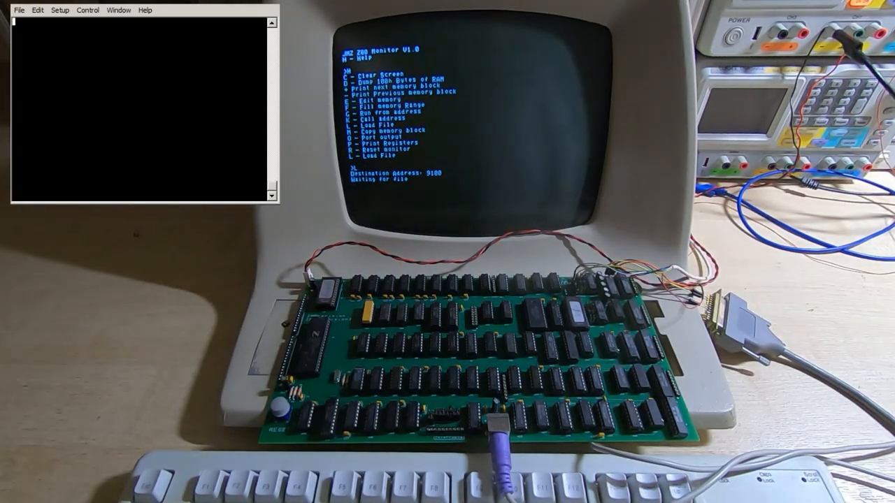
Step: Send test.bin from Tera Term's File > Send file dialog to the Z80 computer
click(23, 10)
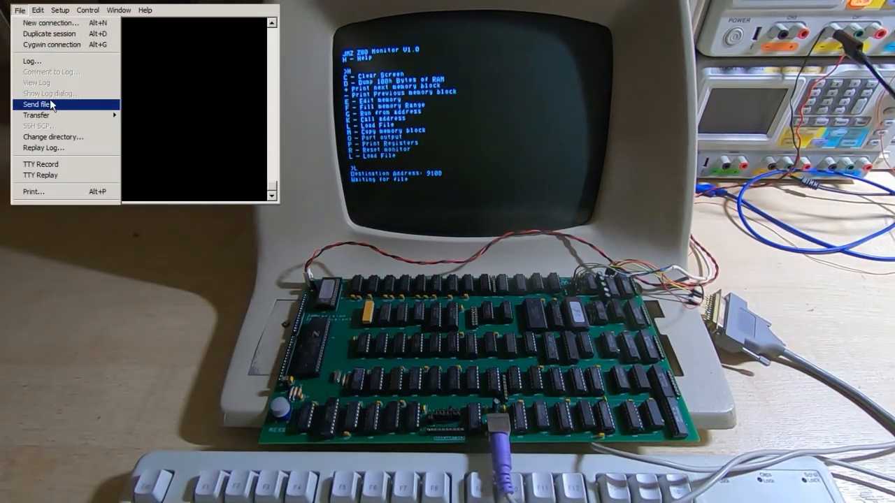
click(39, 104)
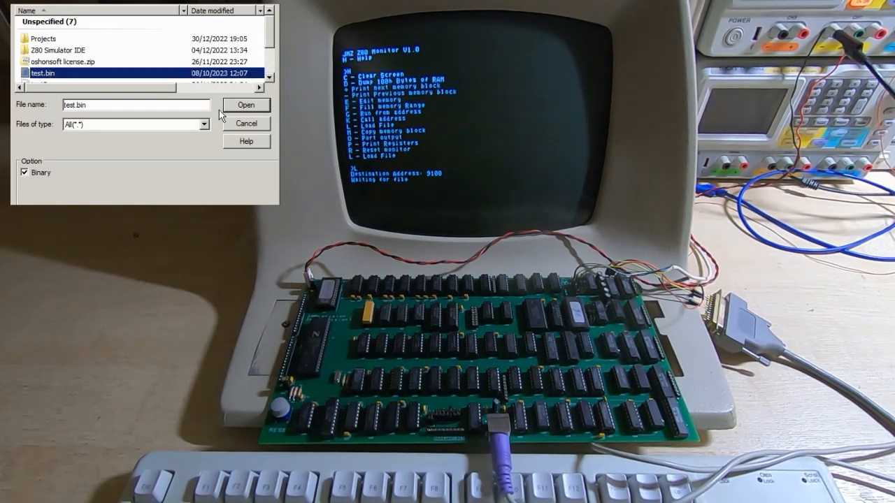
click(246, 104)
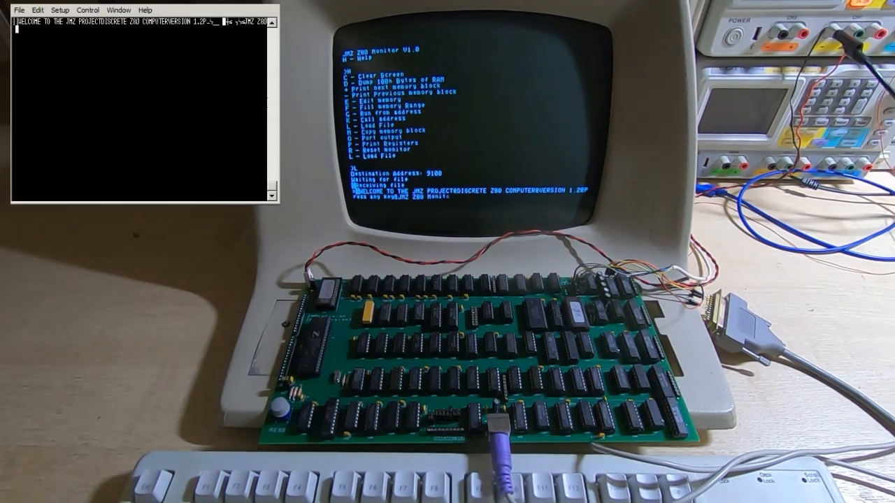